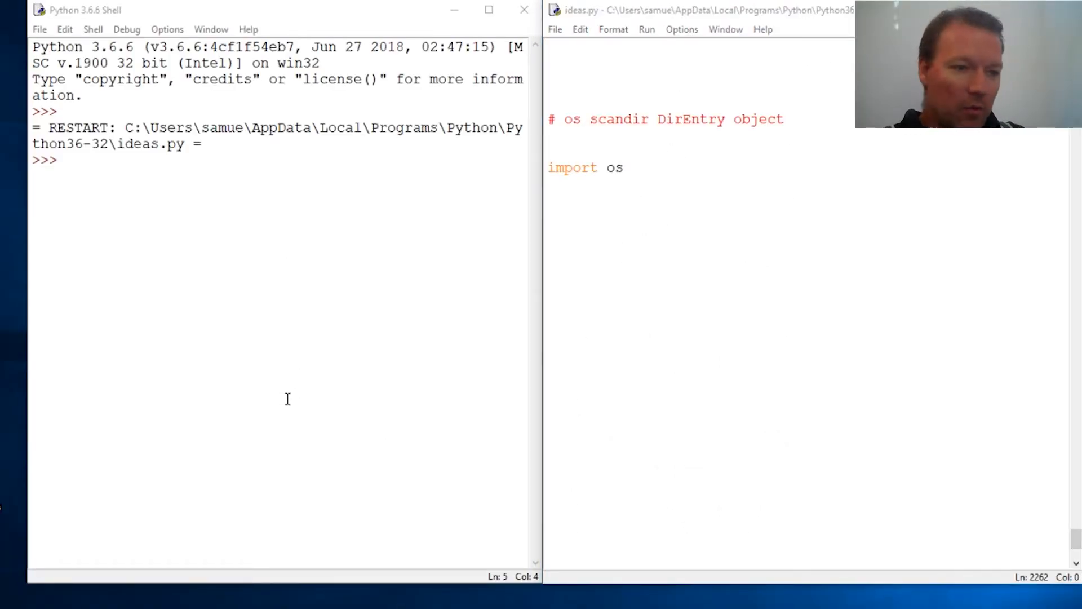
mouse_move(438, 433)
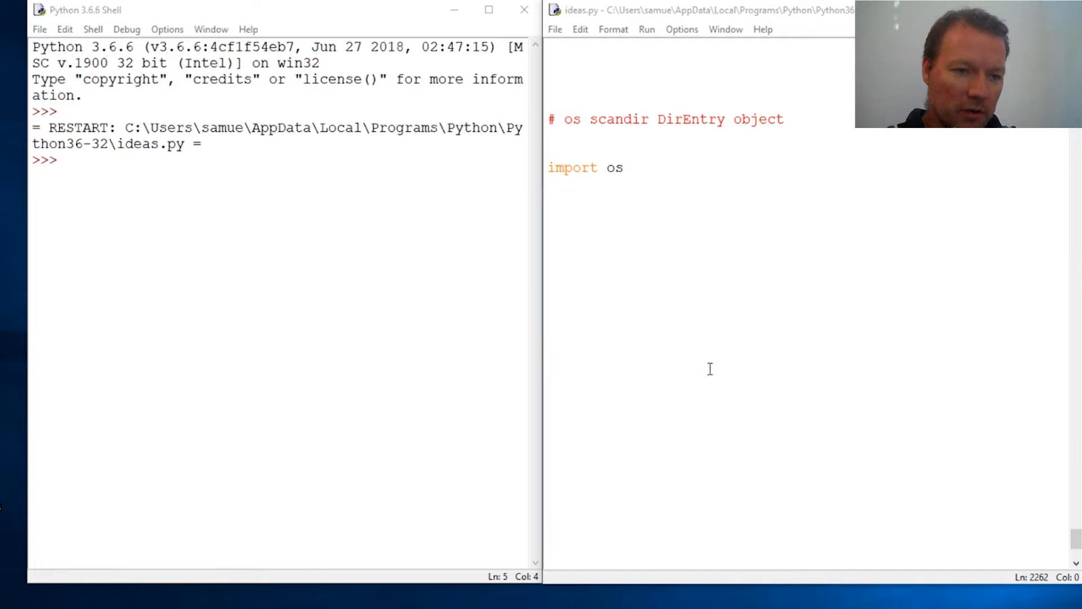
Rerun ideas.py with its scandir comment and begin help(os. in the shell.
double_click(616, 118)
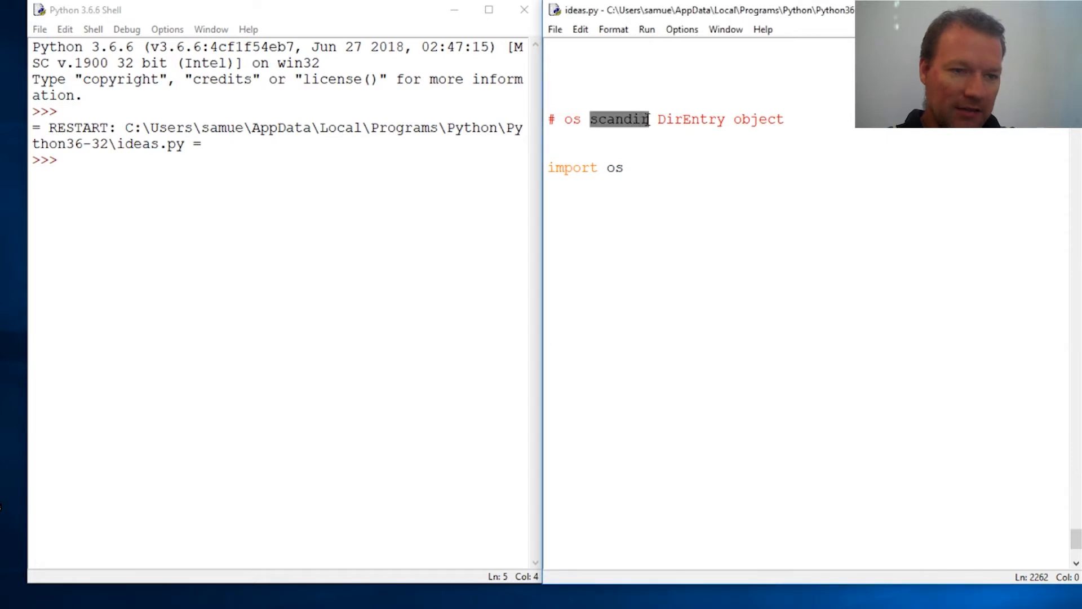
left_click(635, 230)
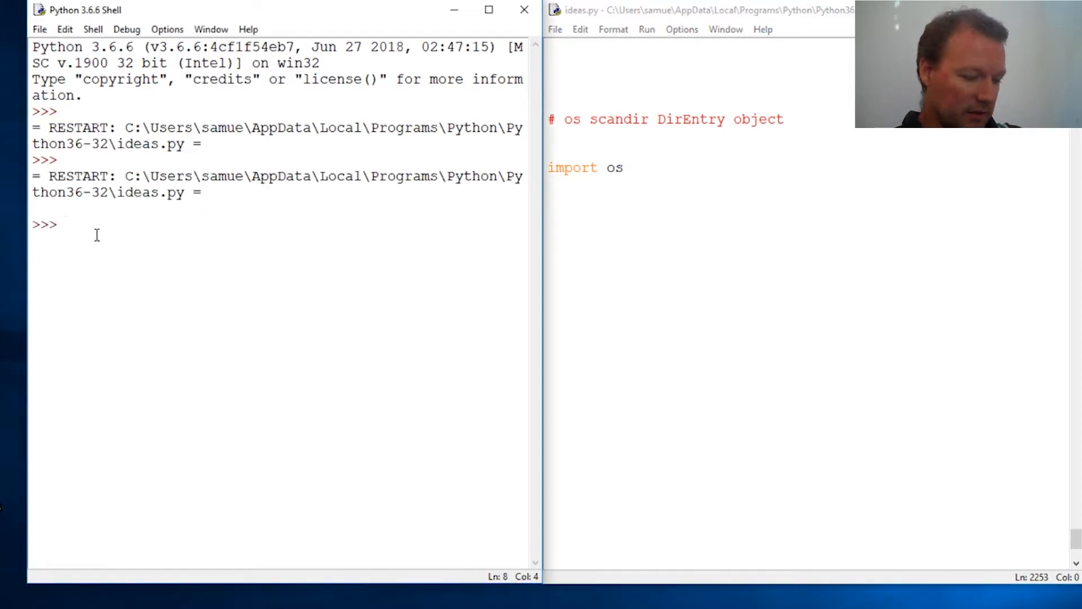
type("help(os.")
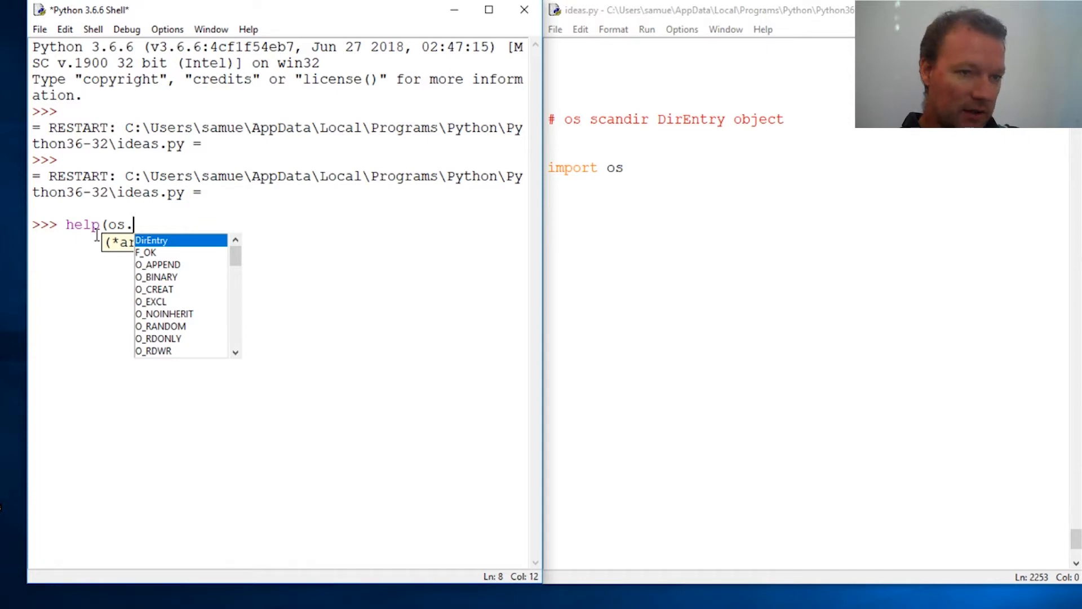
Run help(os.scandir) and highlight 'iterator' in its DirEntry description.
type("scandir")
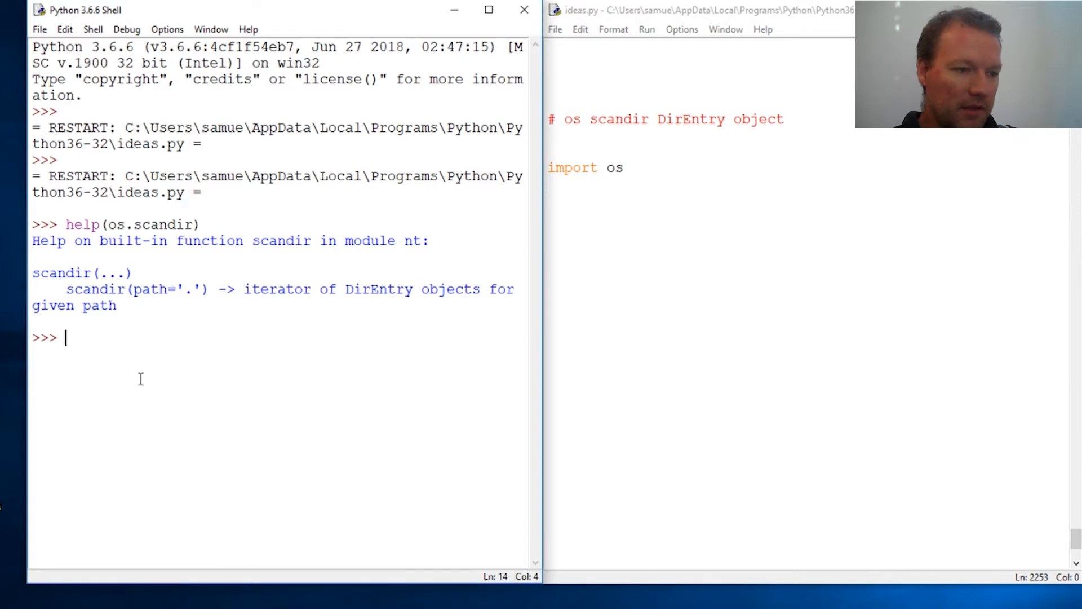
mouse_move(618, 253)
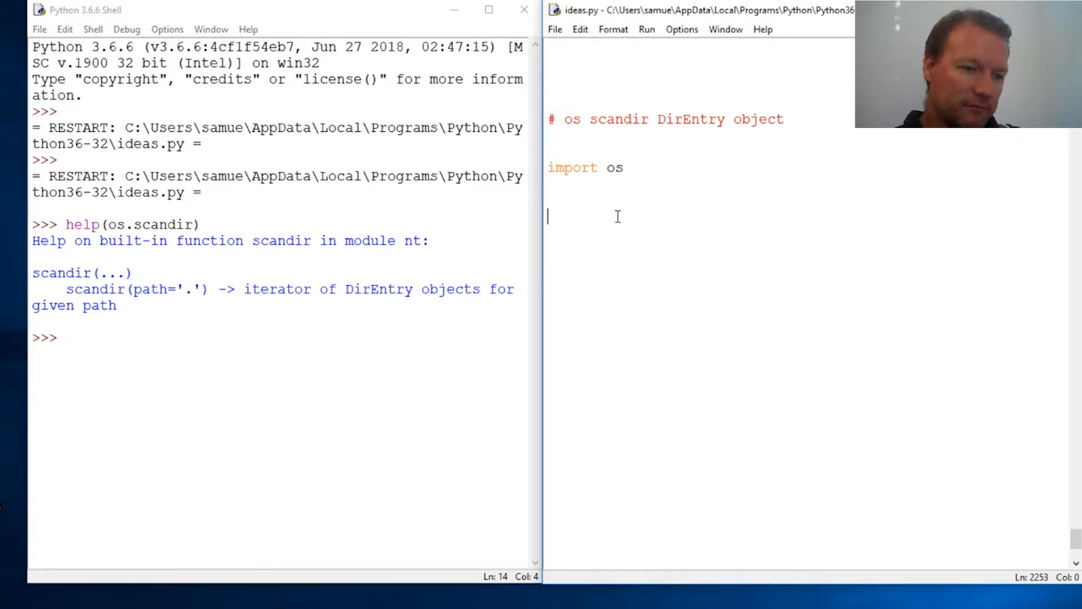
type("for i")
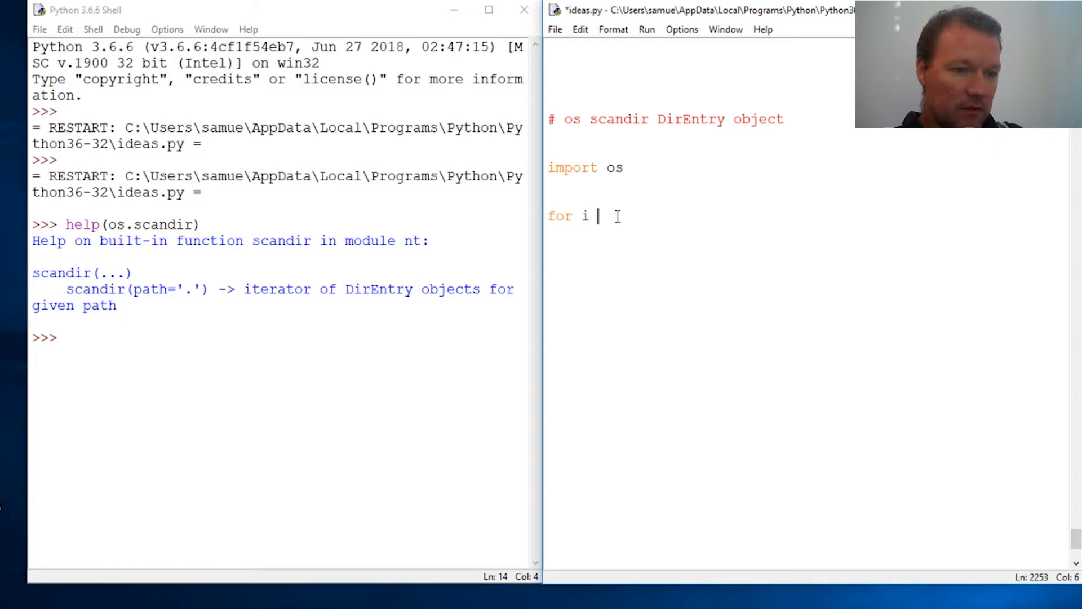
type("in")
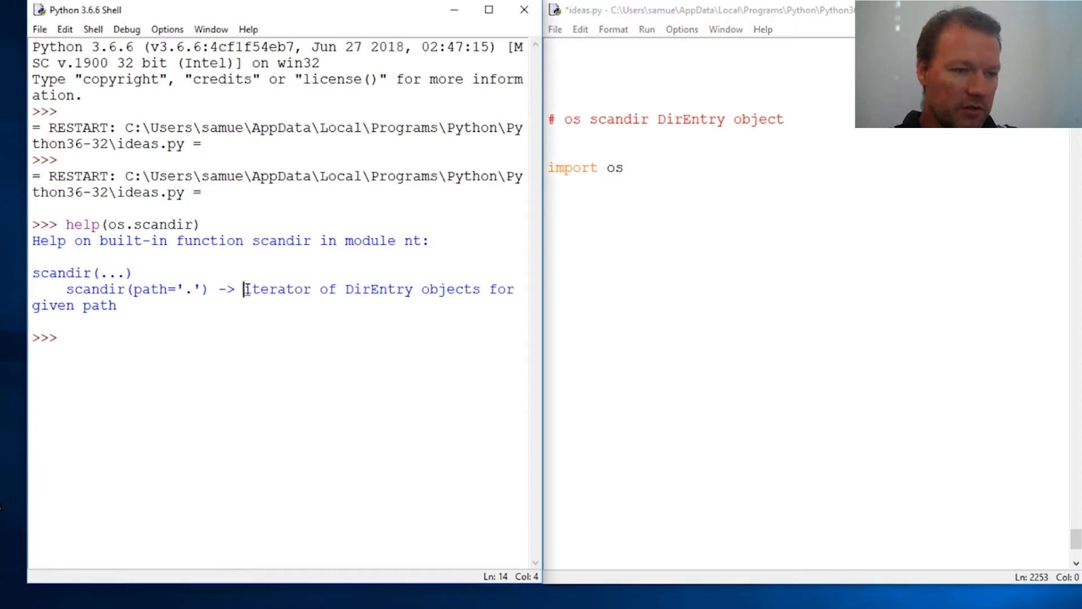
double_click(276, 290)
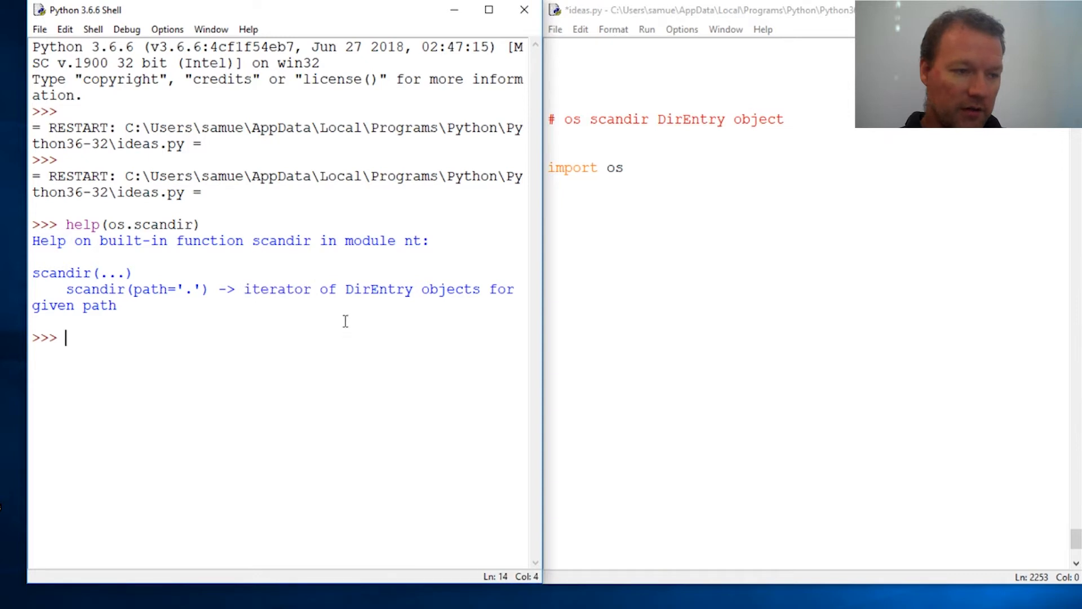
double_click(276, 289)
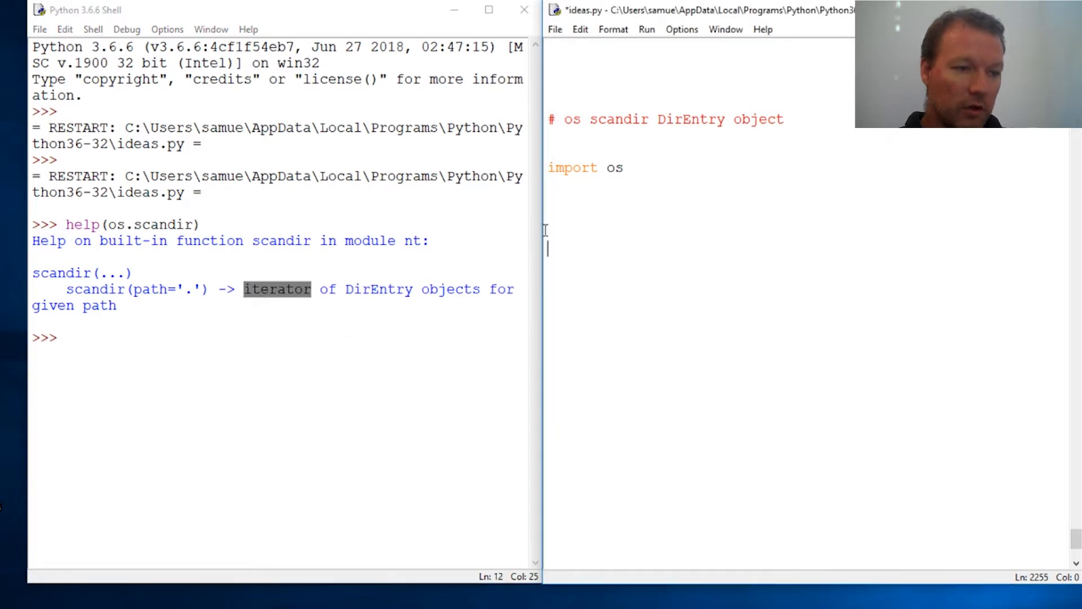
mouse_move(645, 261)
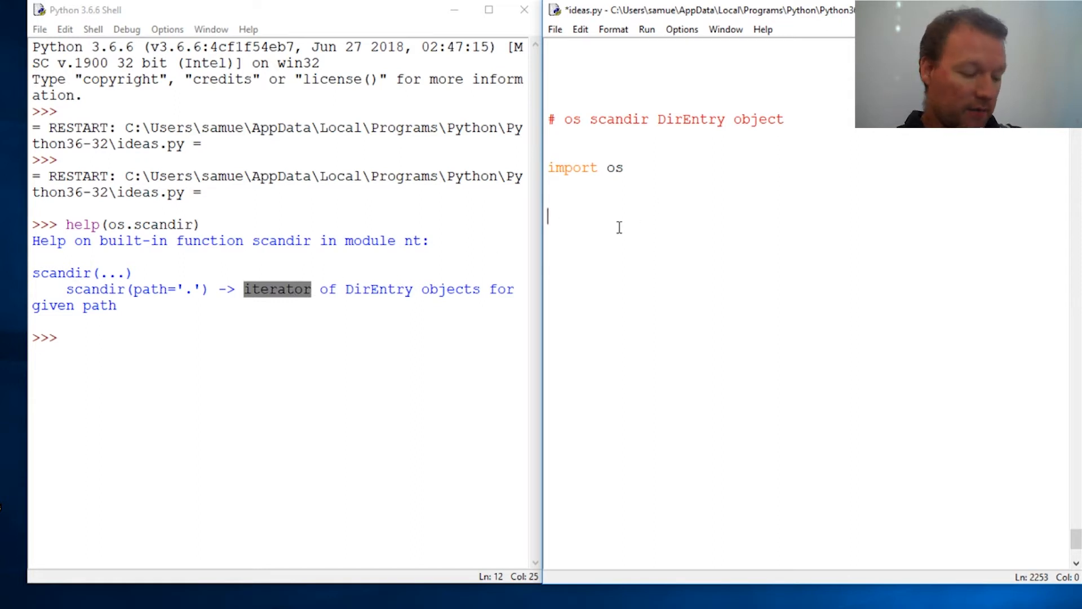
Write x = os.scandir() and a for loop printing each i, then run to list the DirEntry objects.
type("x =")
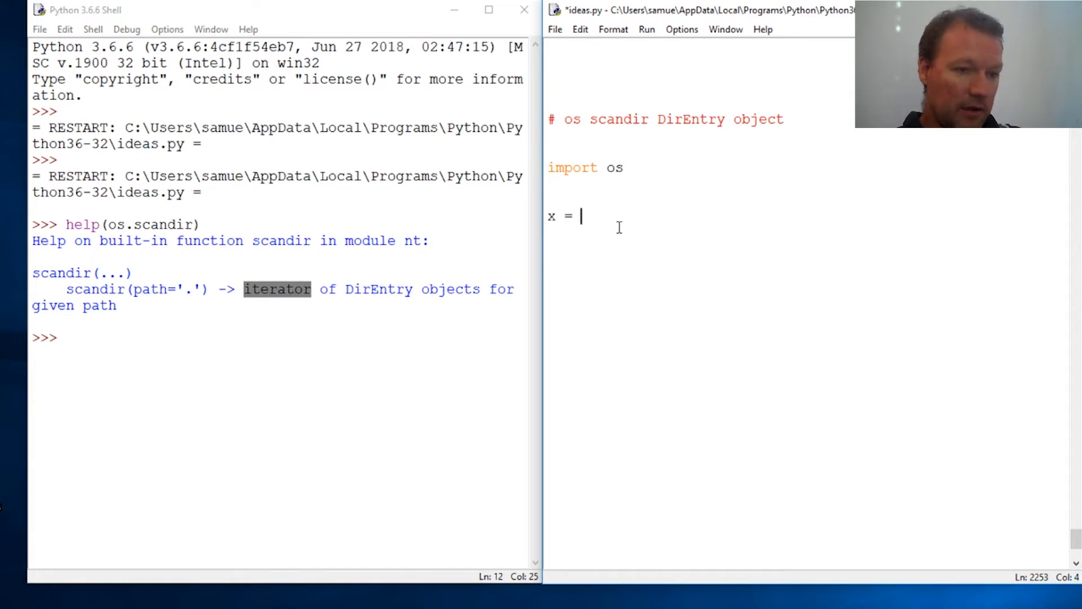
type("os.")
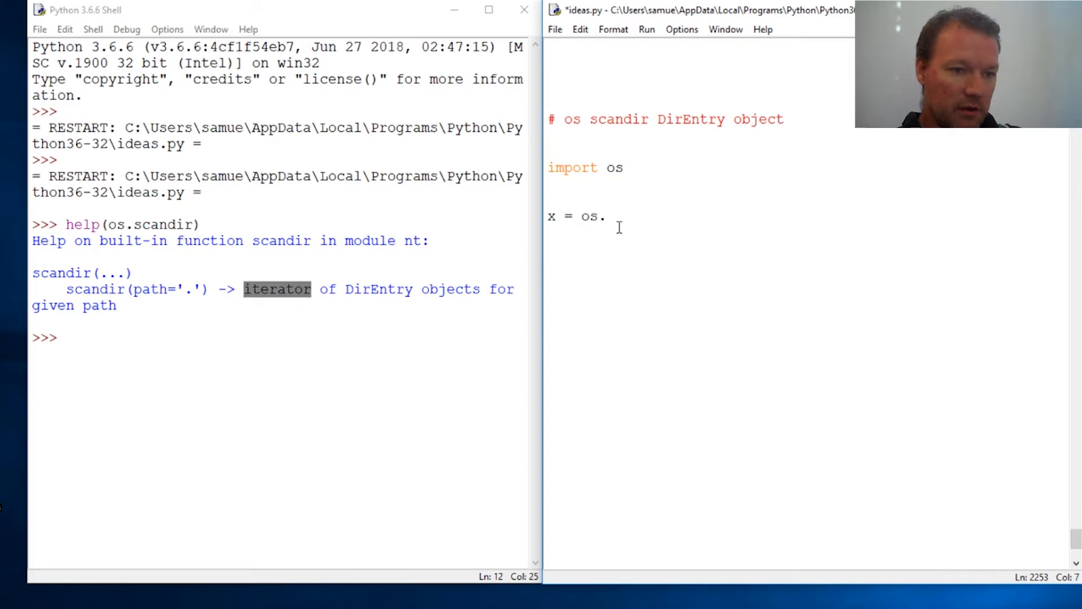
type("scandir(")
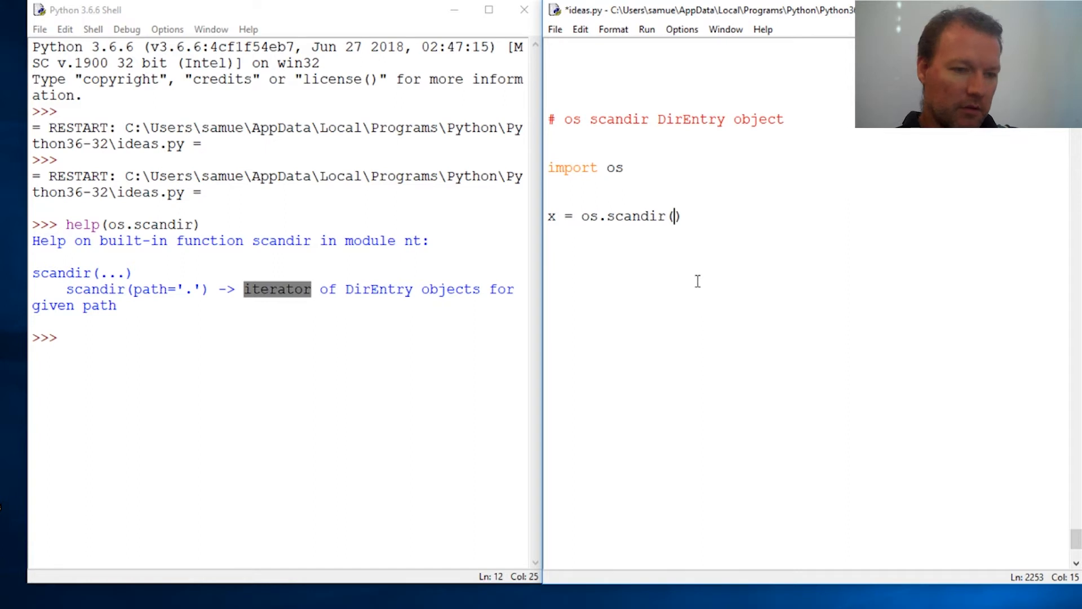
type("for i in")
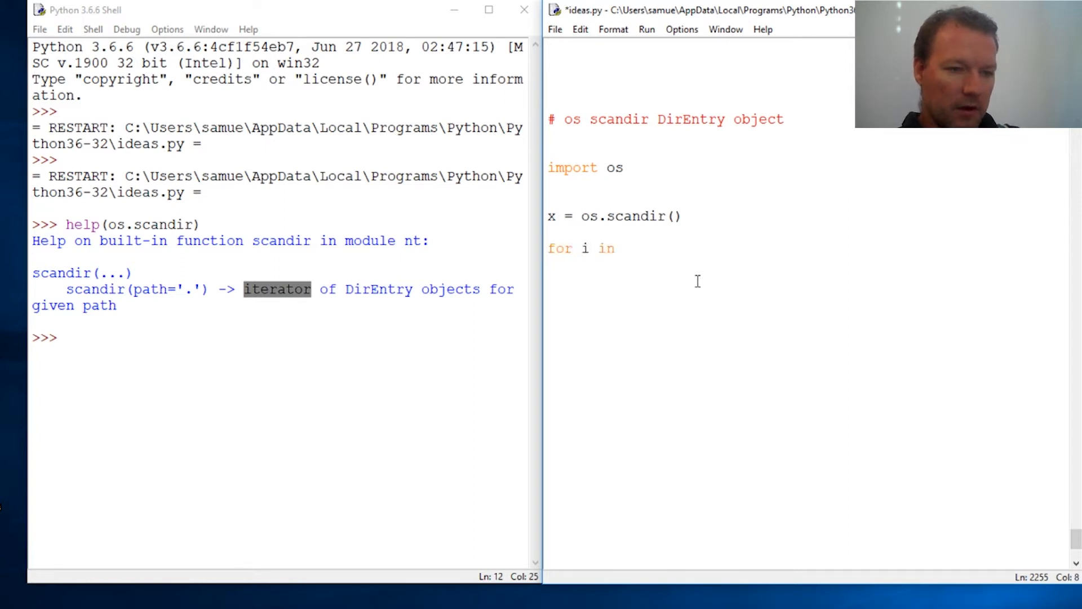
type("x:")
type("print")
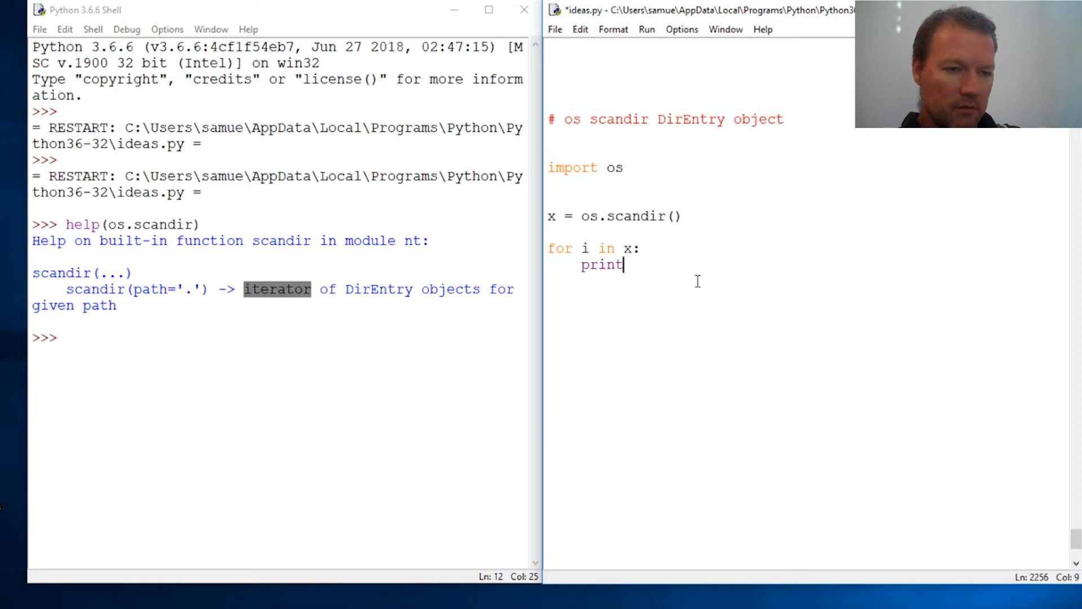
type("(i)")
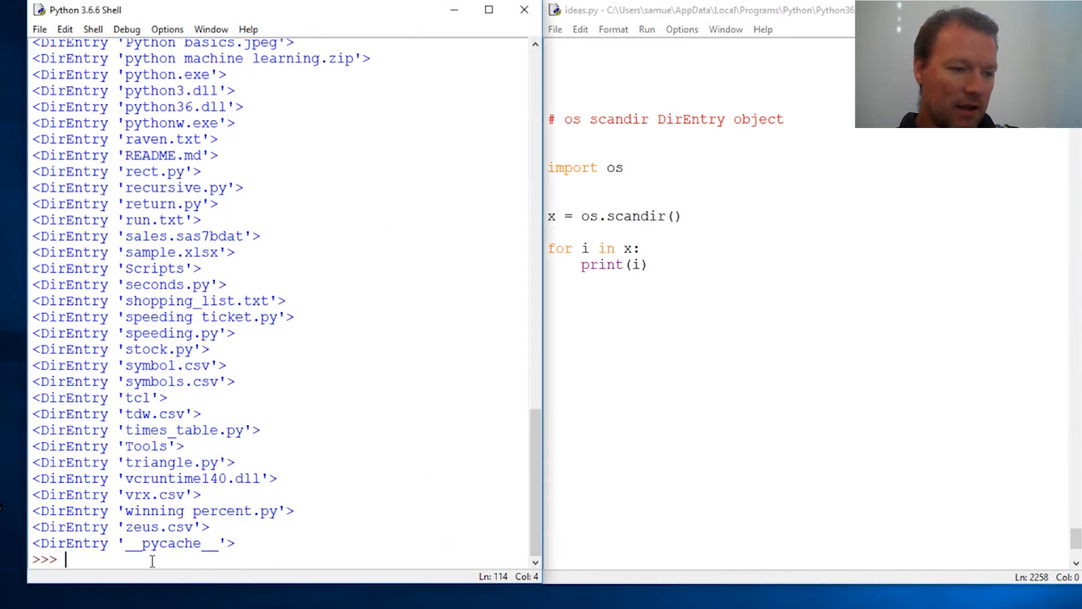
In the shell assign x = os.scandir() and x1 = next(x), giving DirEntry '05-16.py'.
type("x =")
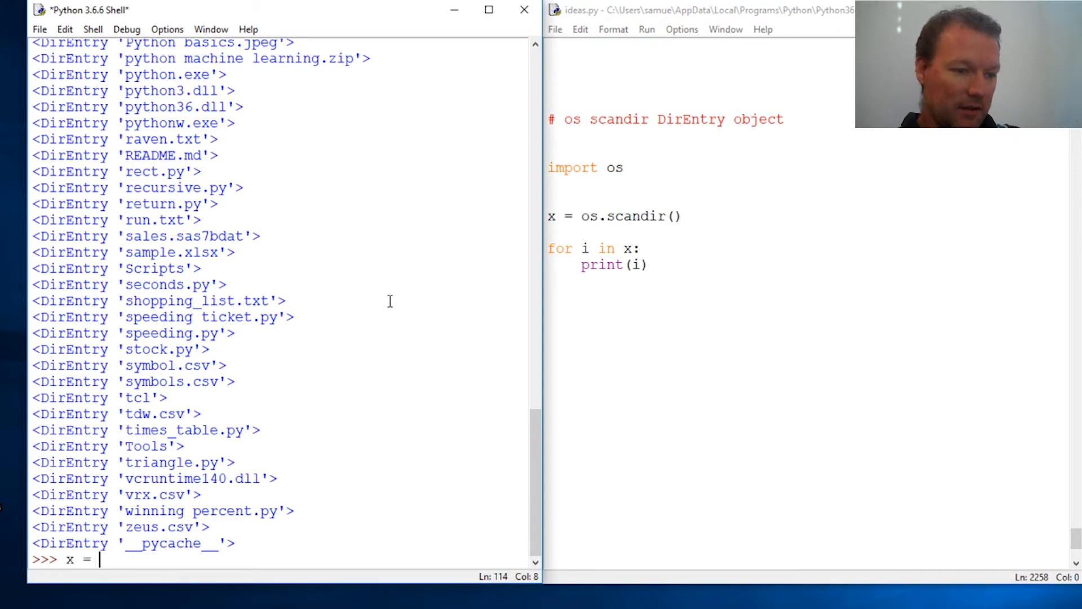
type("os")
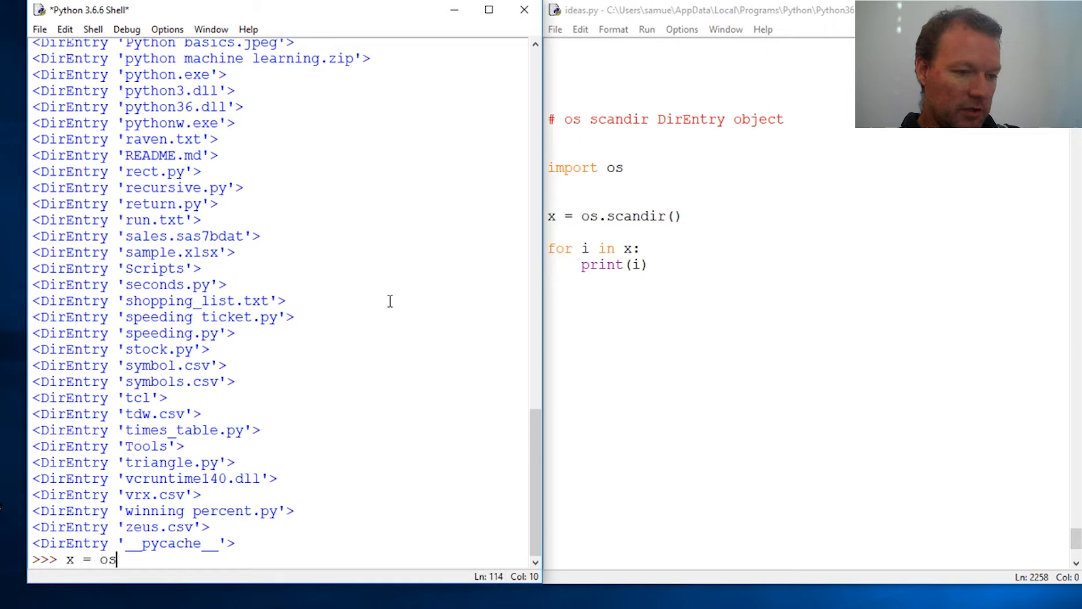
type(".scan")
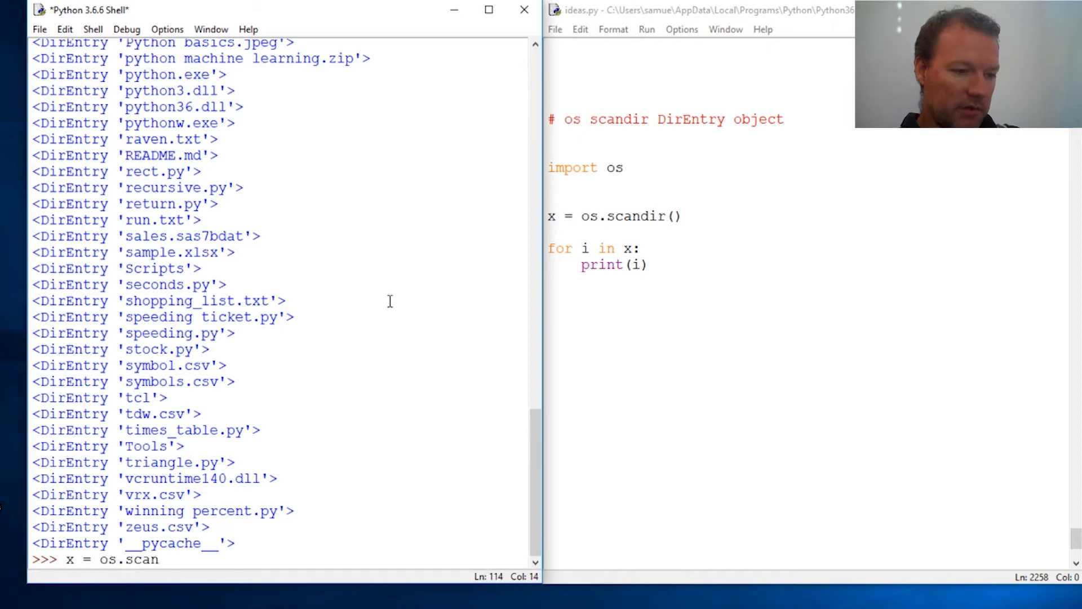
key("Return")
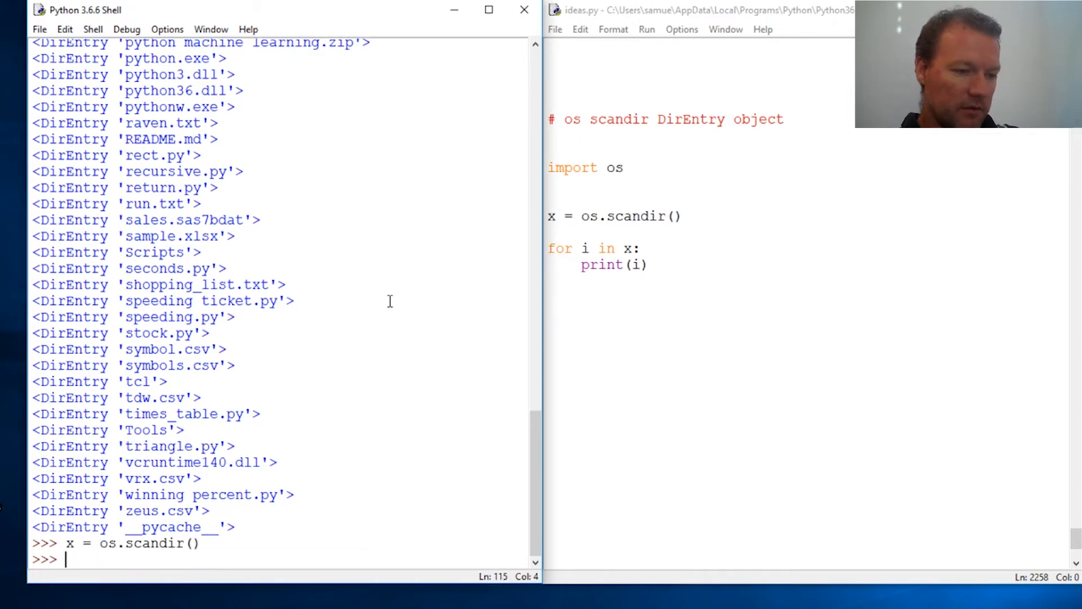
type("x")
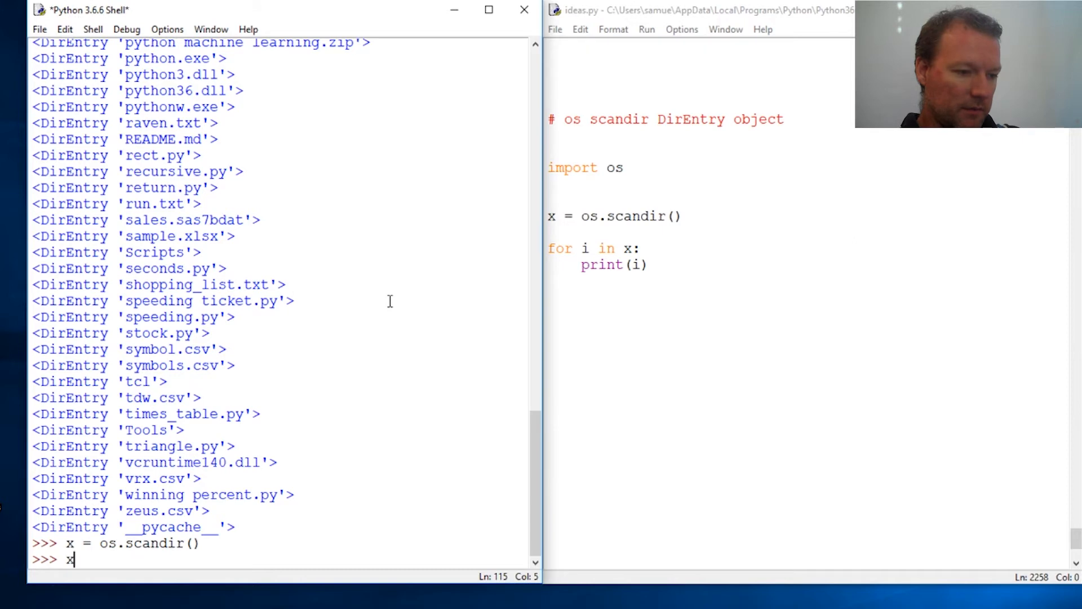
type("1")
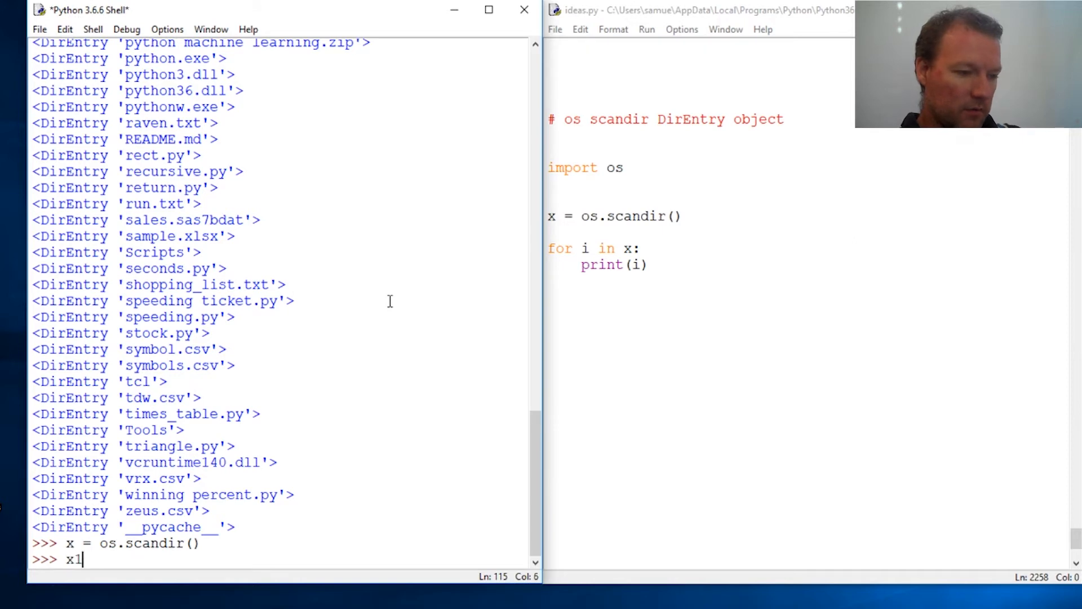
type("= next(")
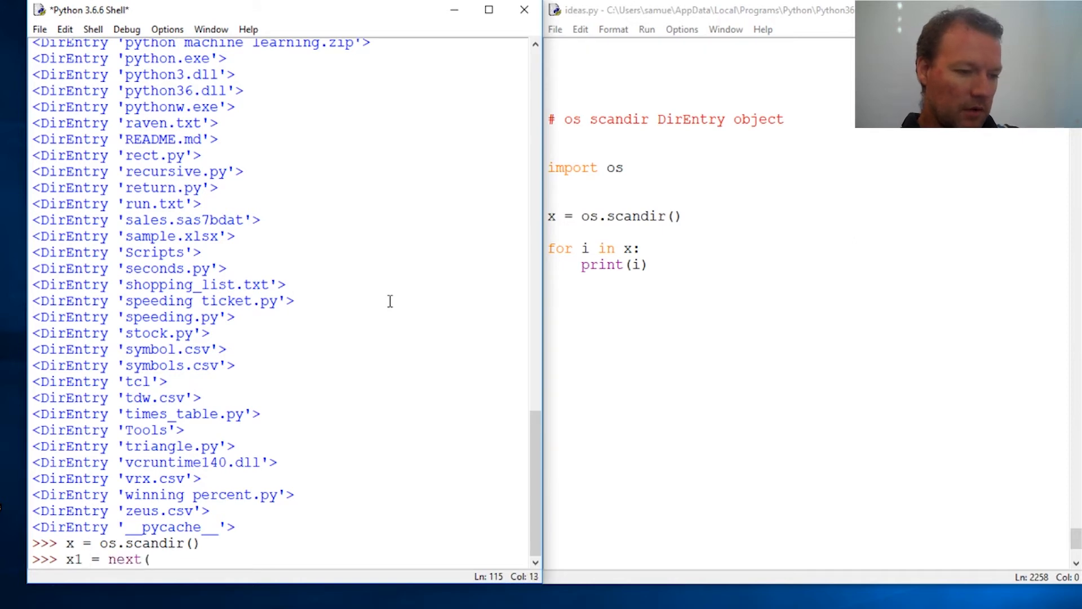
type("x)")
type("x1")
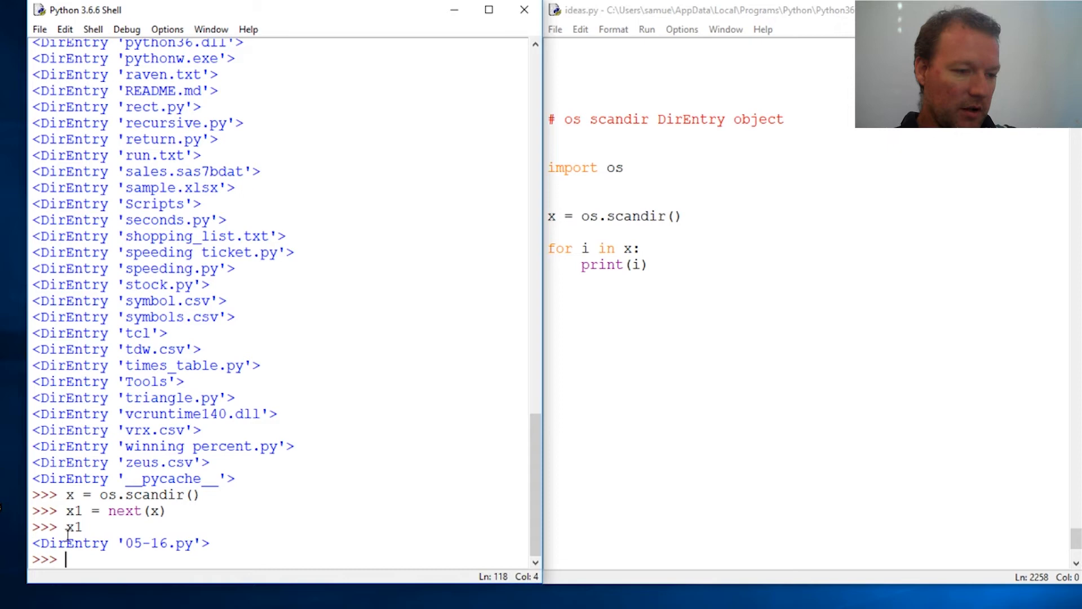
Run dir(x1) and highlight inode among the listed DirEntry attributes.
type("di")
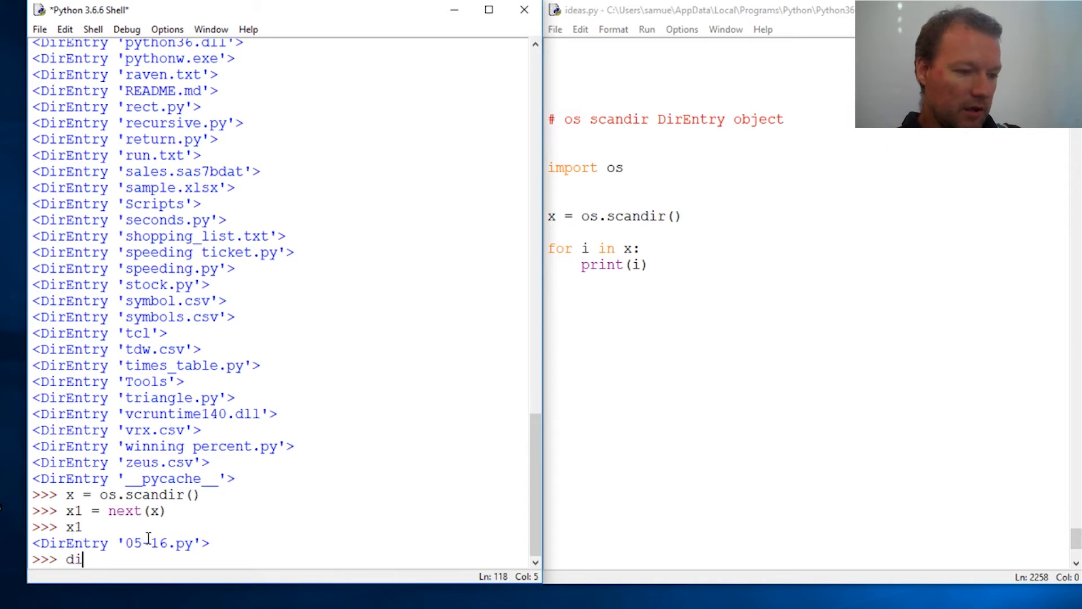
type("r(x1")
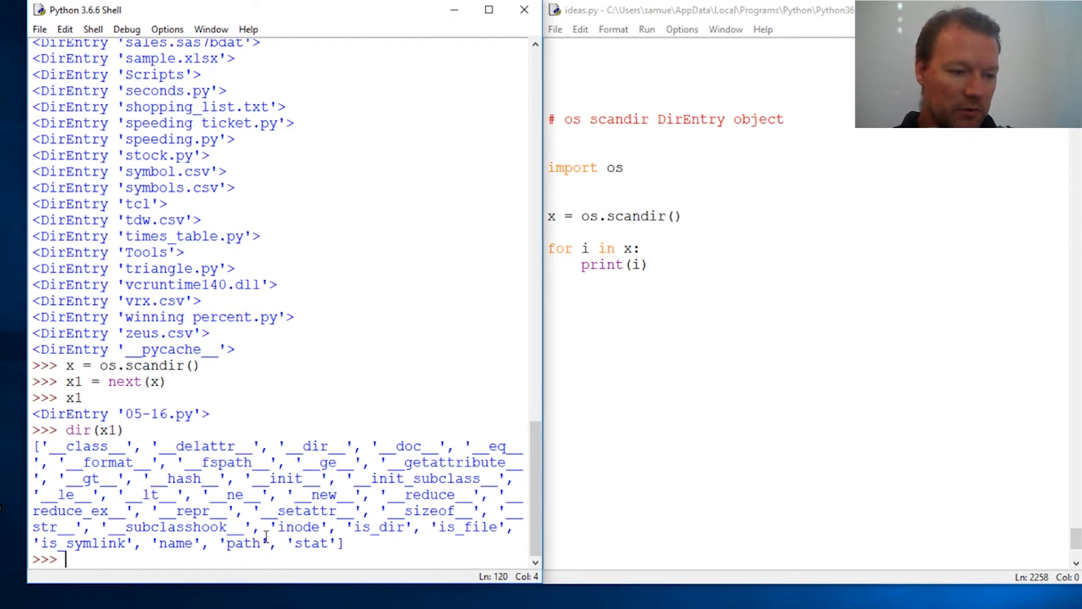
double_click(295, 527)
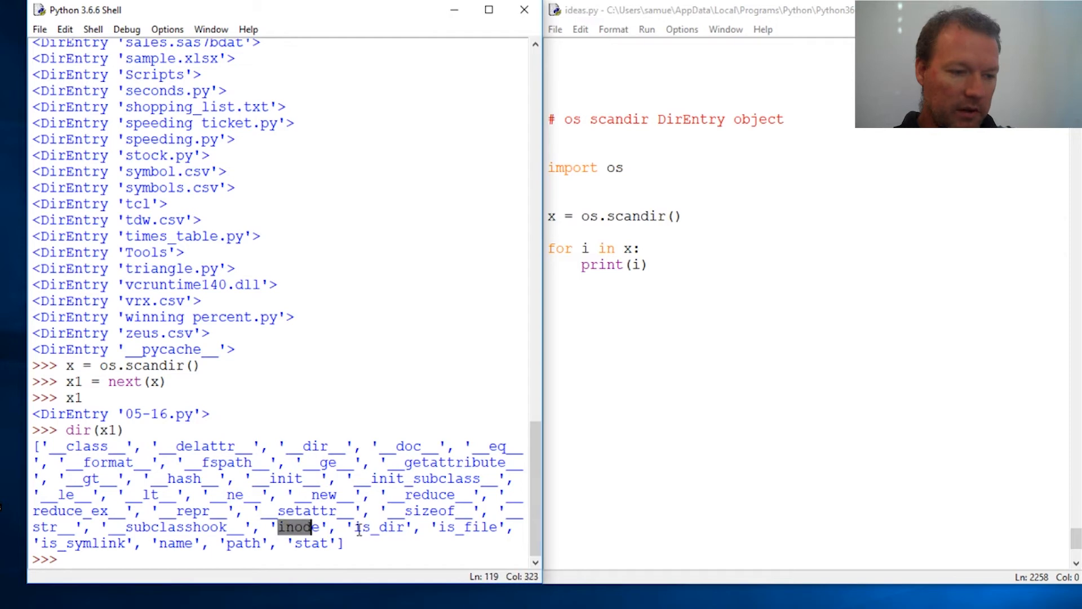
double_click(382, 527)
type("help(x1")
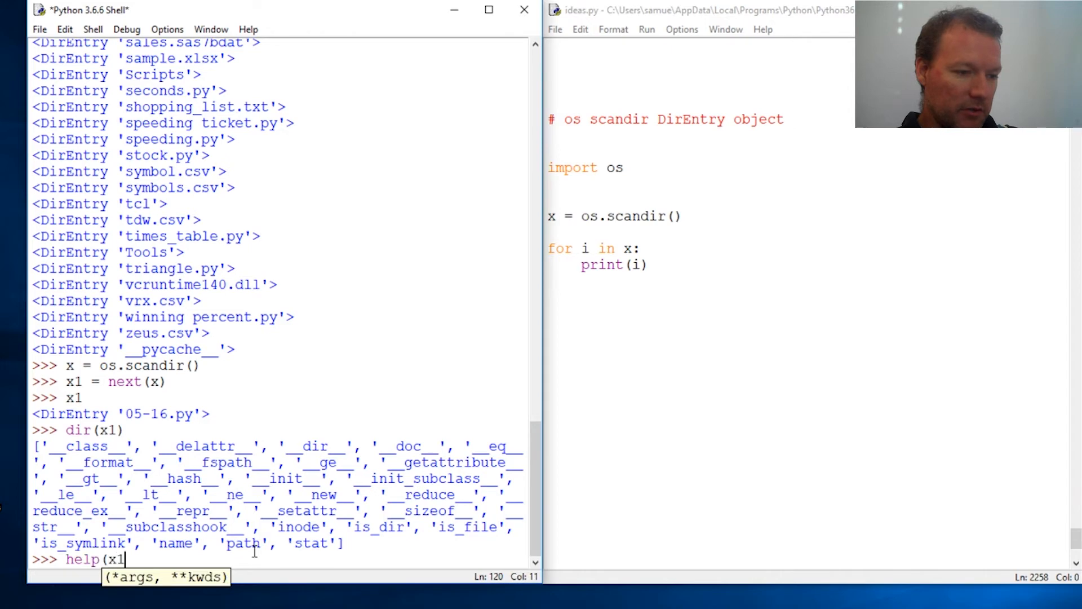
Run help(x1) to read the DirEntry documentation, then show x1 again.
key("enter")
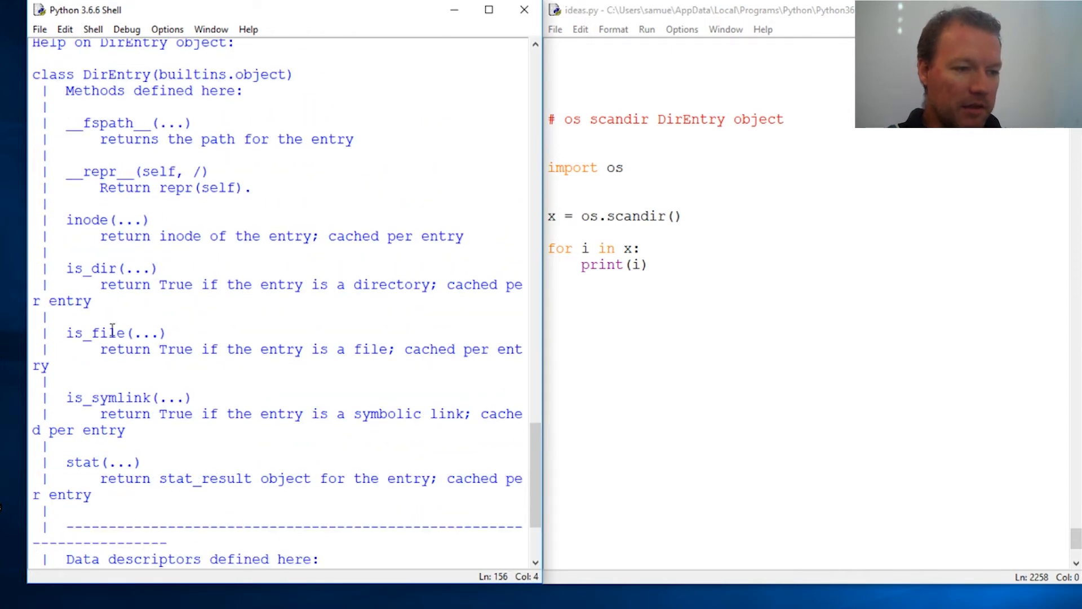
scroll("down", 3)
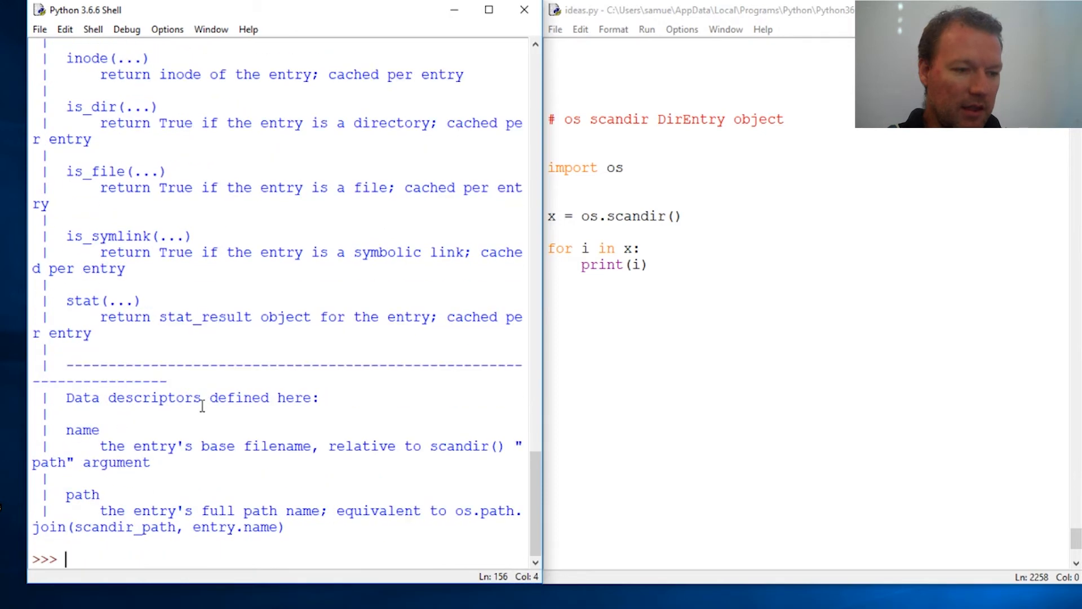
double_click(277, 446)
type("x1")
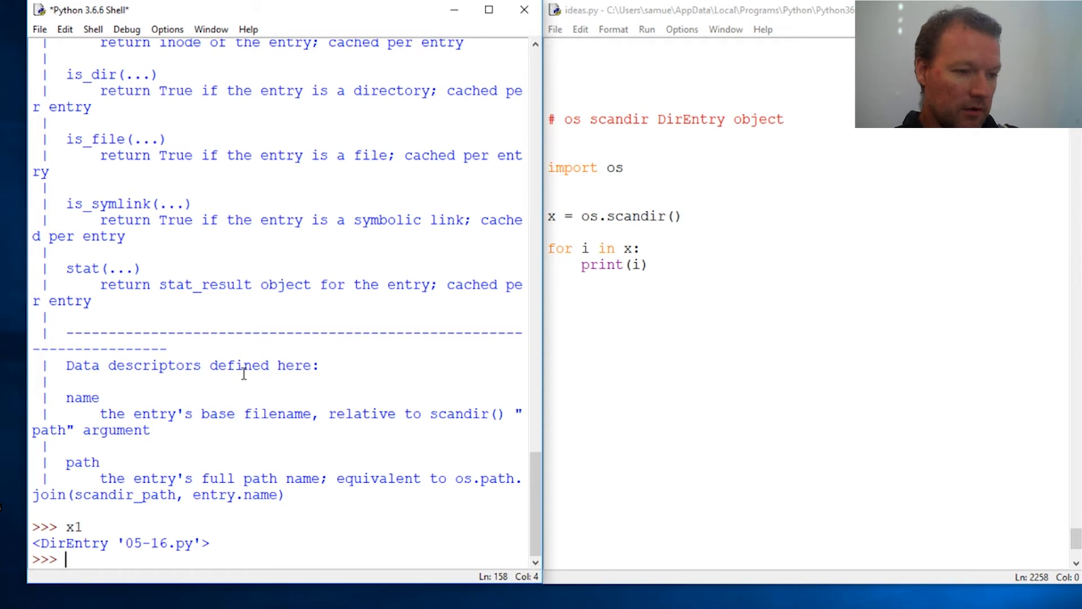
Run dir(x1), x1.inode() for its inode number, and i.is_dir() returning True.
type("dir(x1")
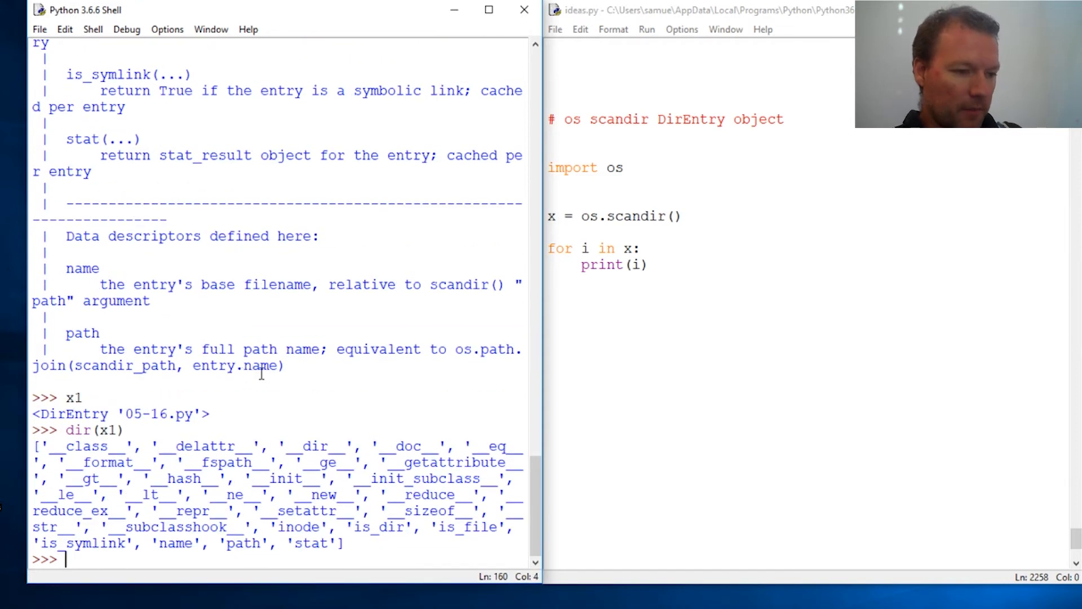
type("x1.id")
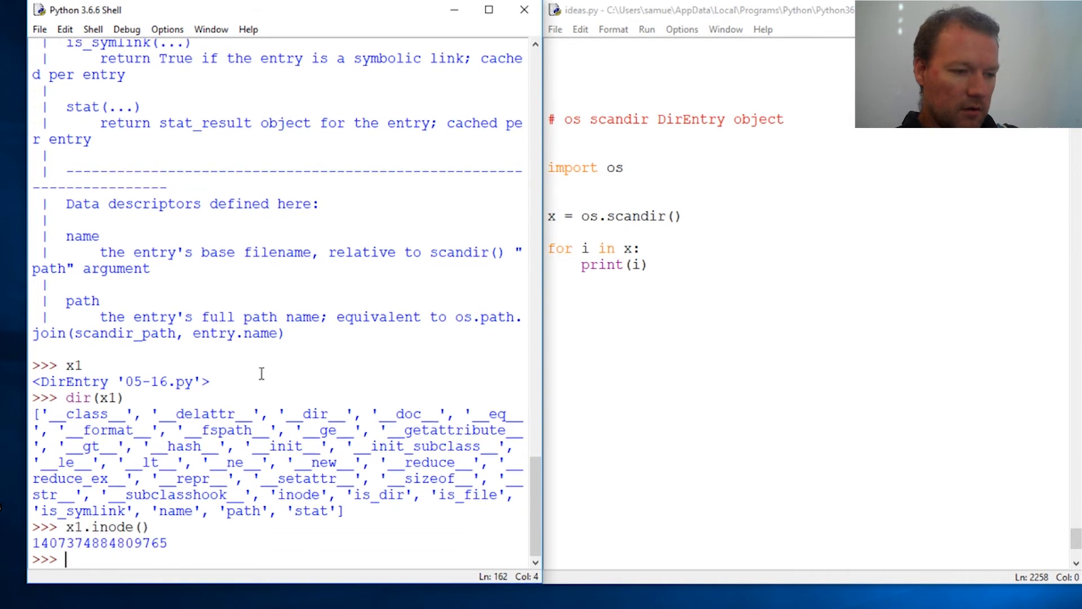
type("i")
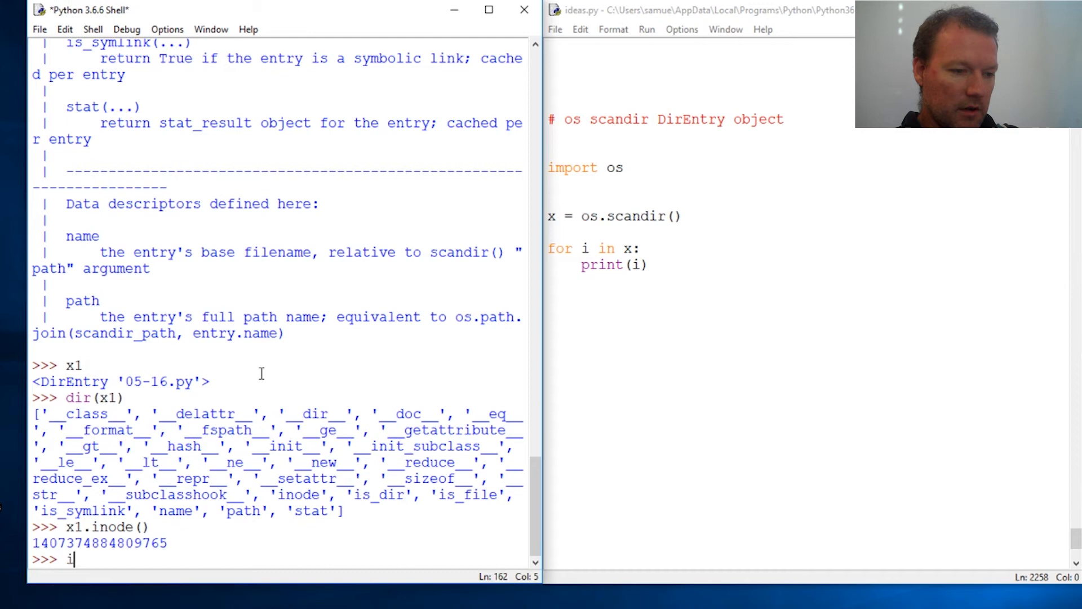
type(".is_dir(")
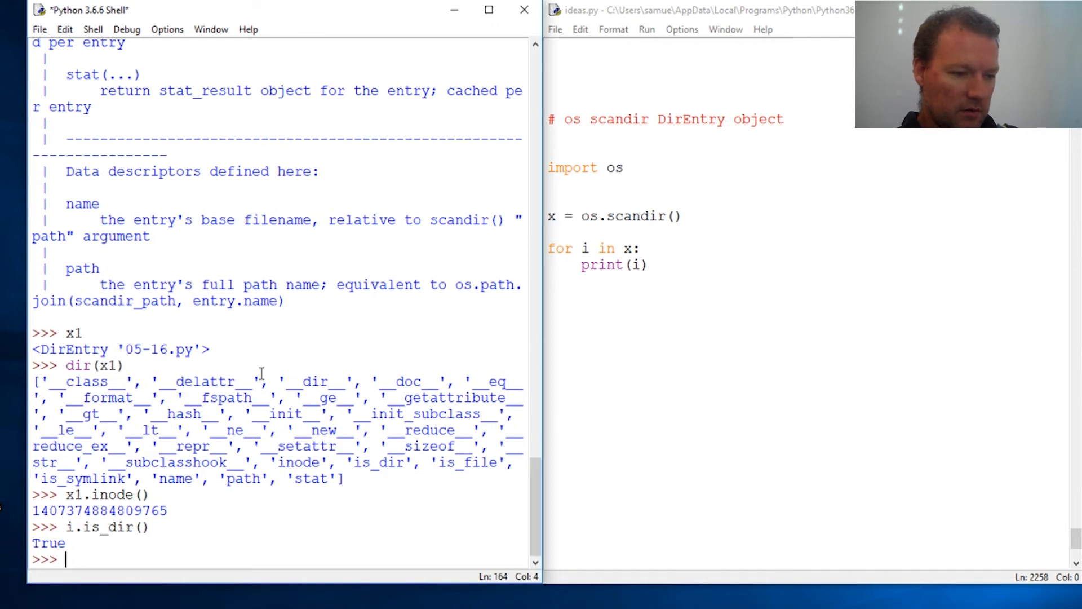
Call x1.is_file() via autocomplete (True), then x1.name() raising a TypeError.
type("x1")
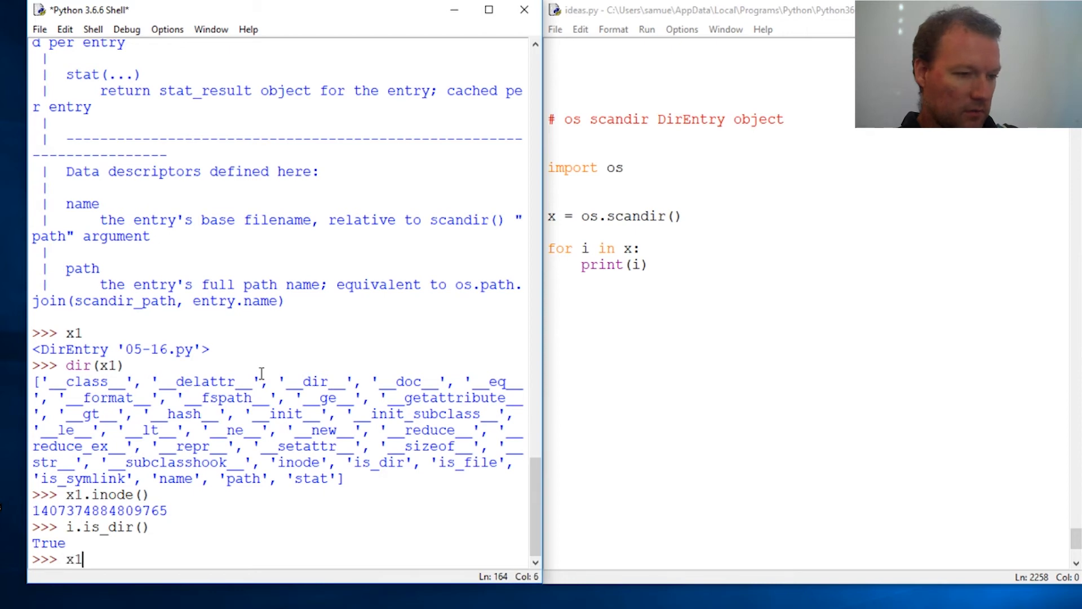
type(".is_fi")
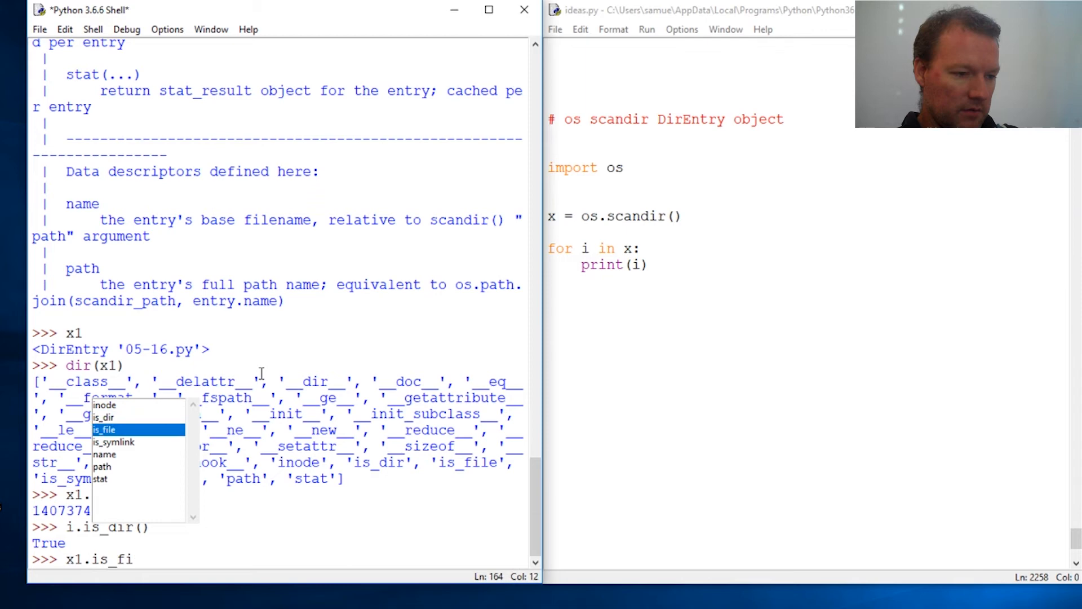
key("Return")
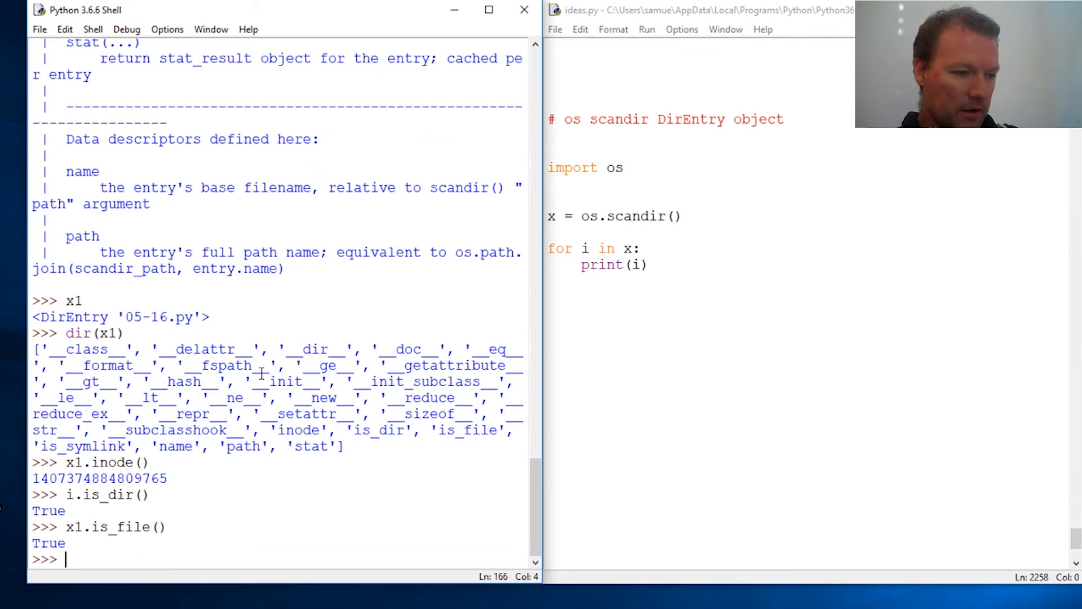
type("x1.name(")
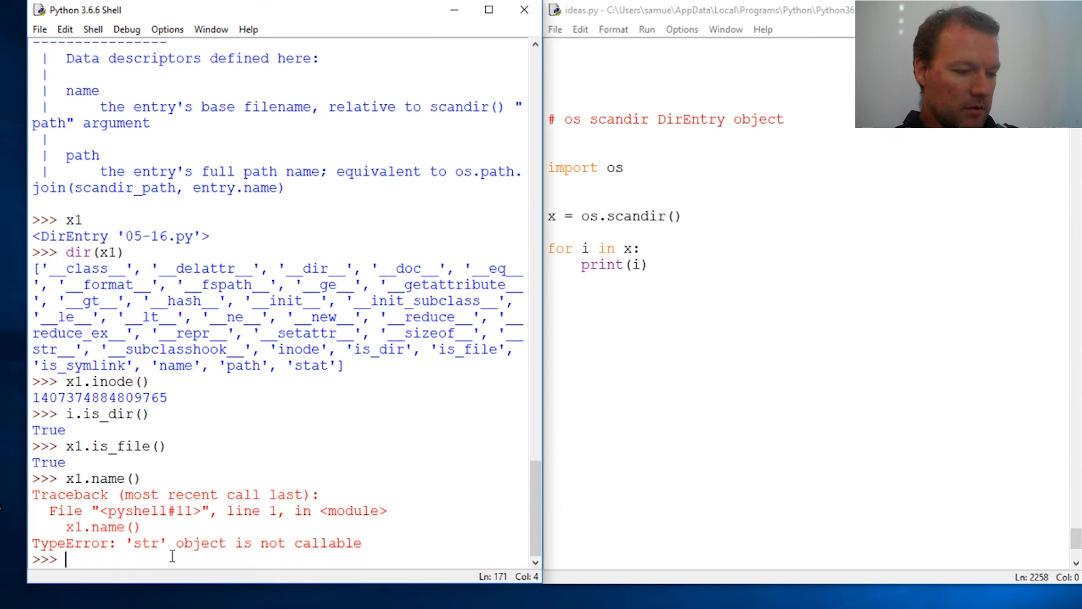
Read x1.name as '05-16.py' without parentheses, then begin x1.path.
type("x1.name")
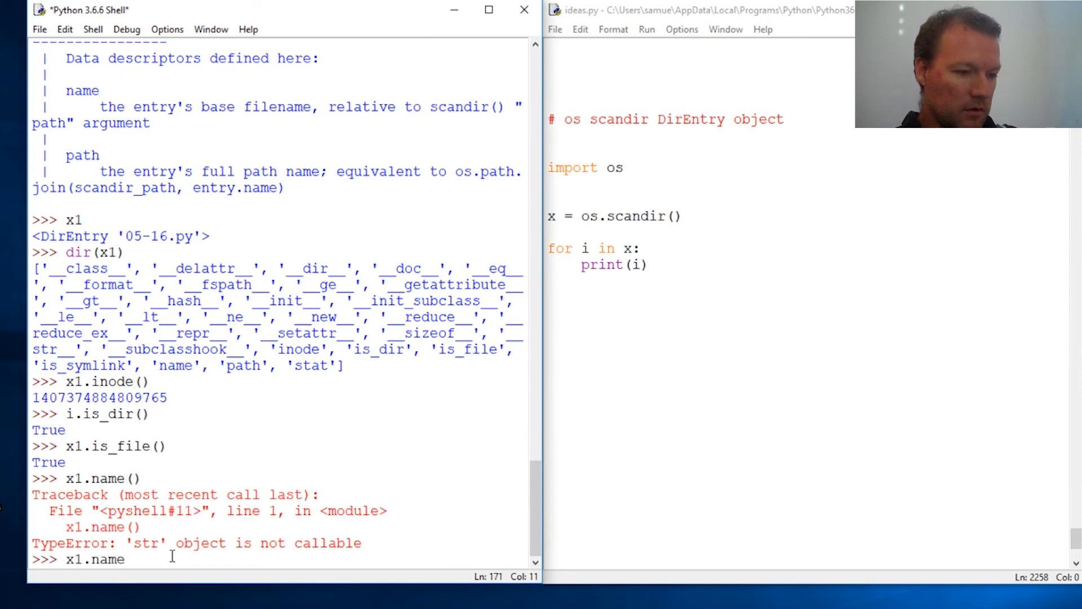
key("Return")
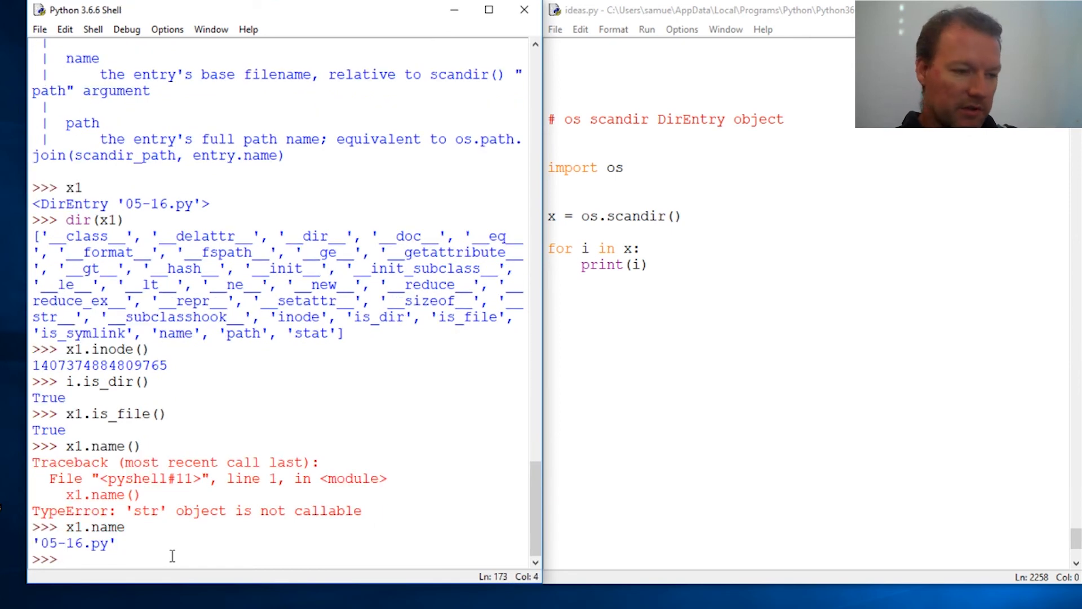
type("x")
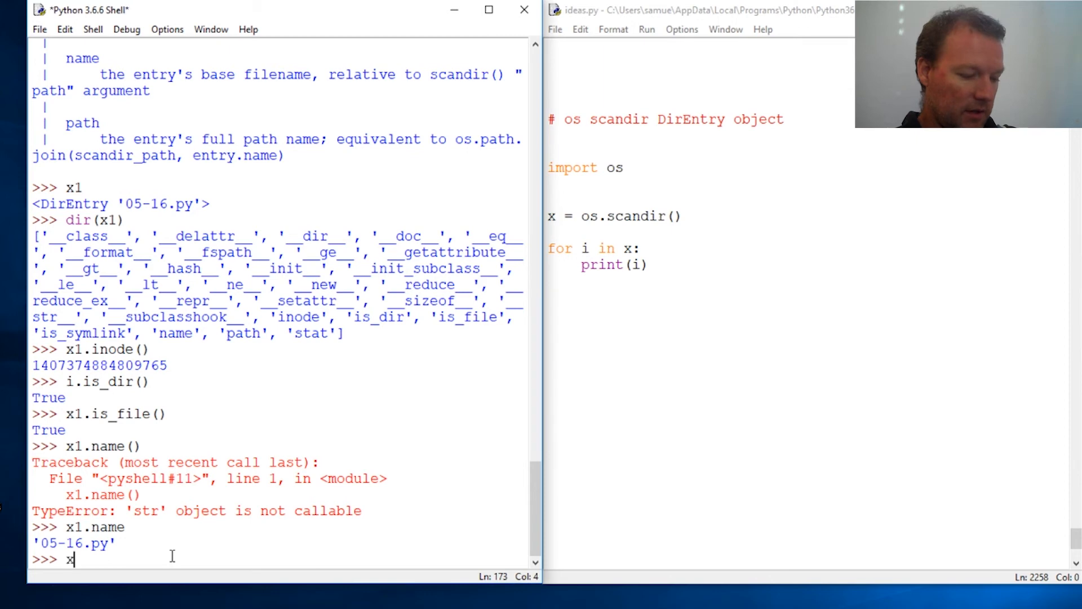
type("path")
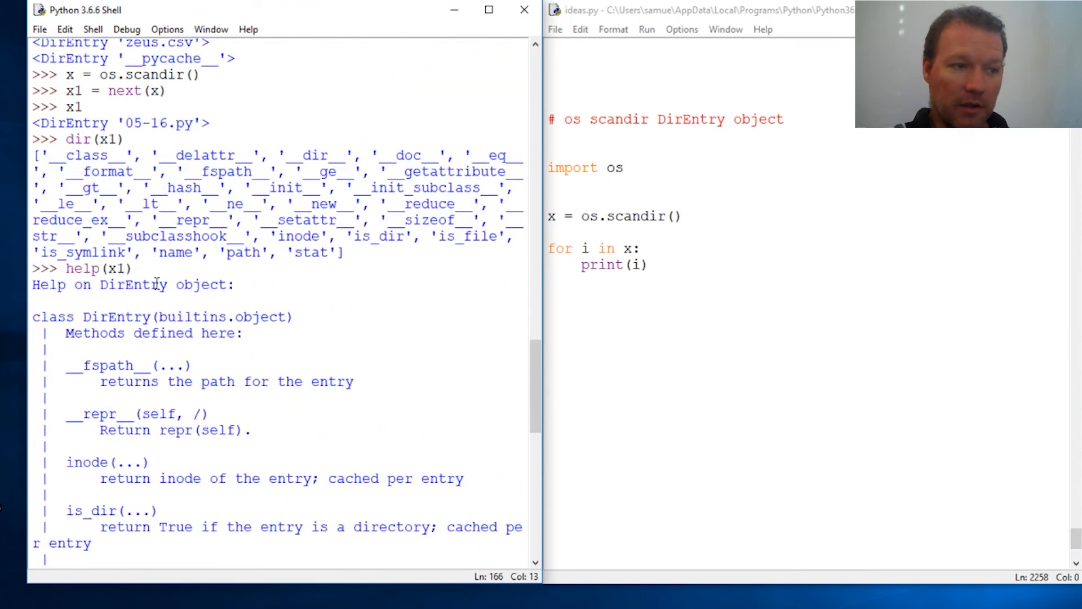
scroll("down", 3)
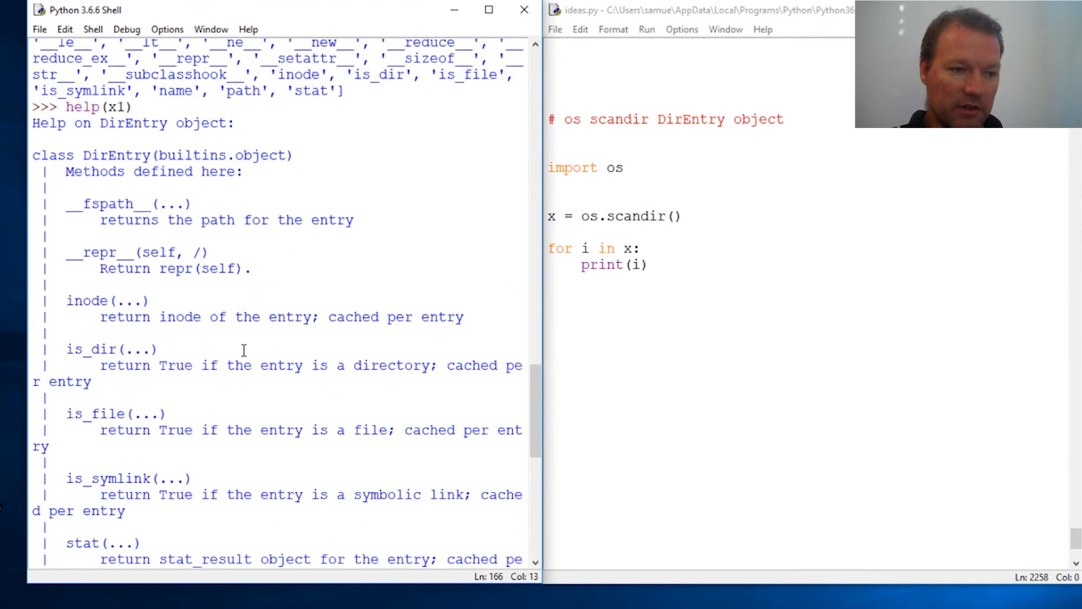
scroll("down", 3)
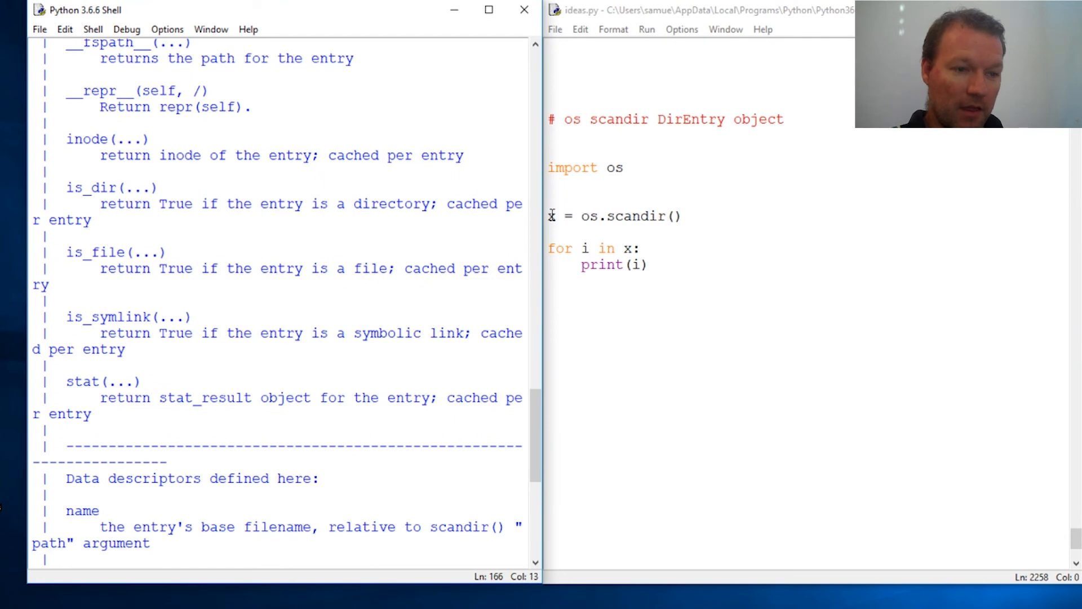
mouse_move(373, 374)
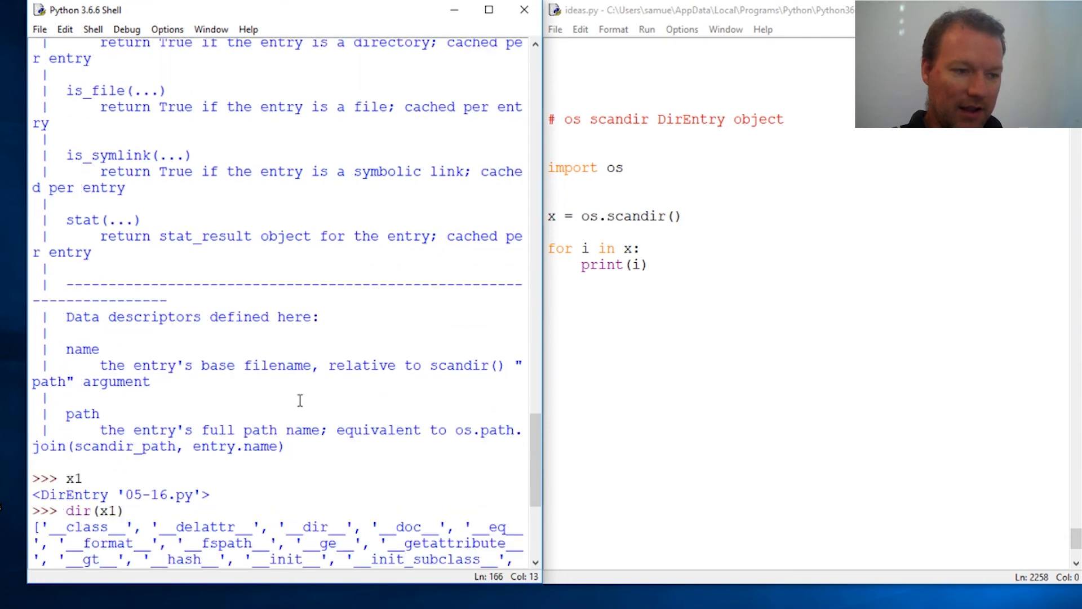
type("x1.inode()")
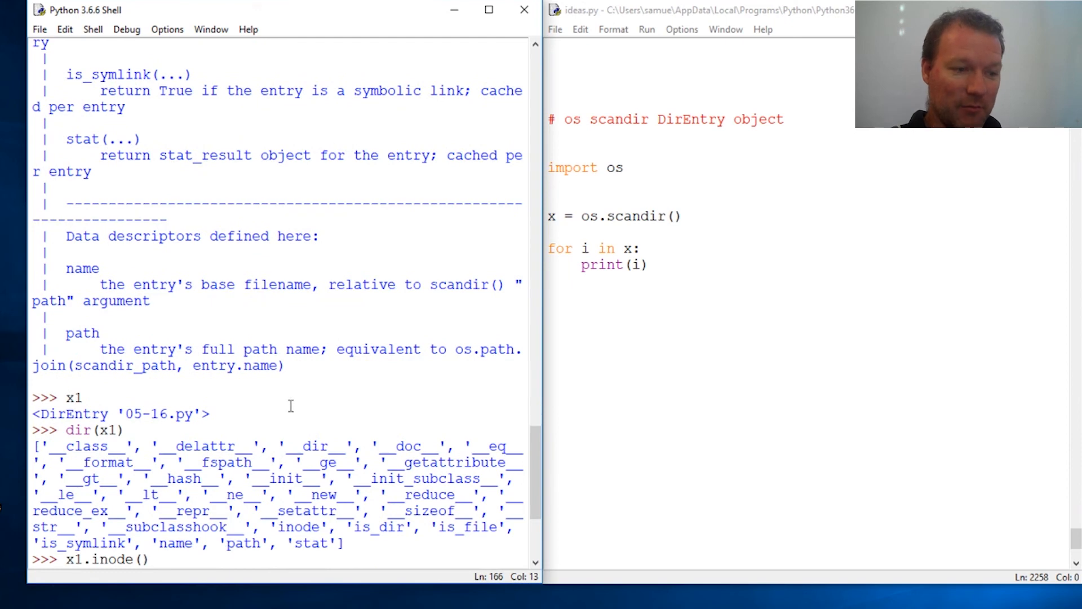
type("help(x1)")
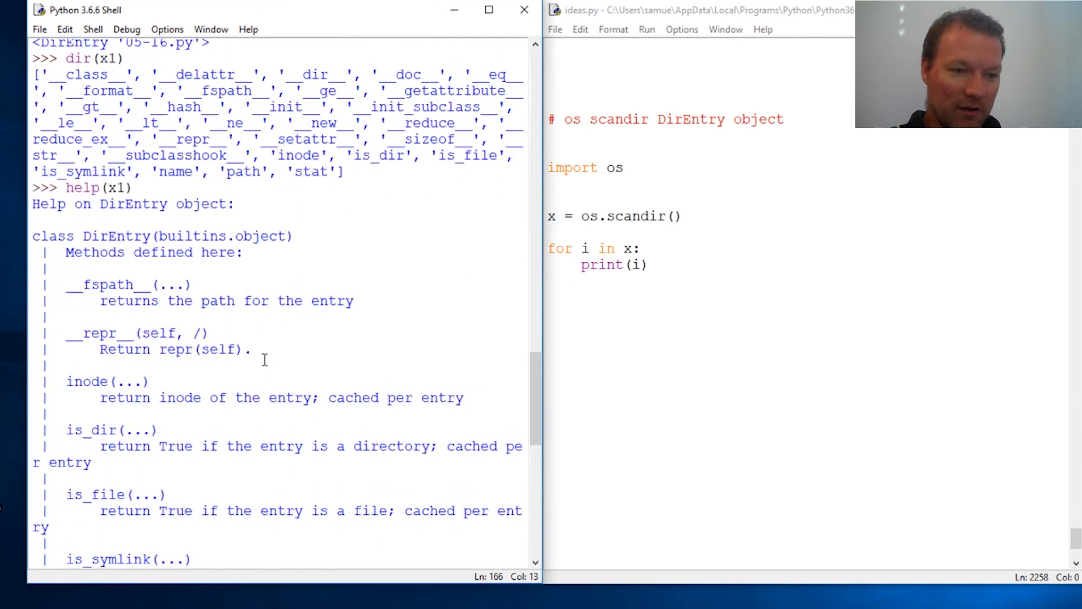
double_click(80, 187)
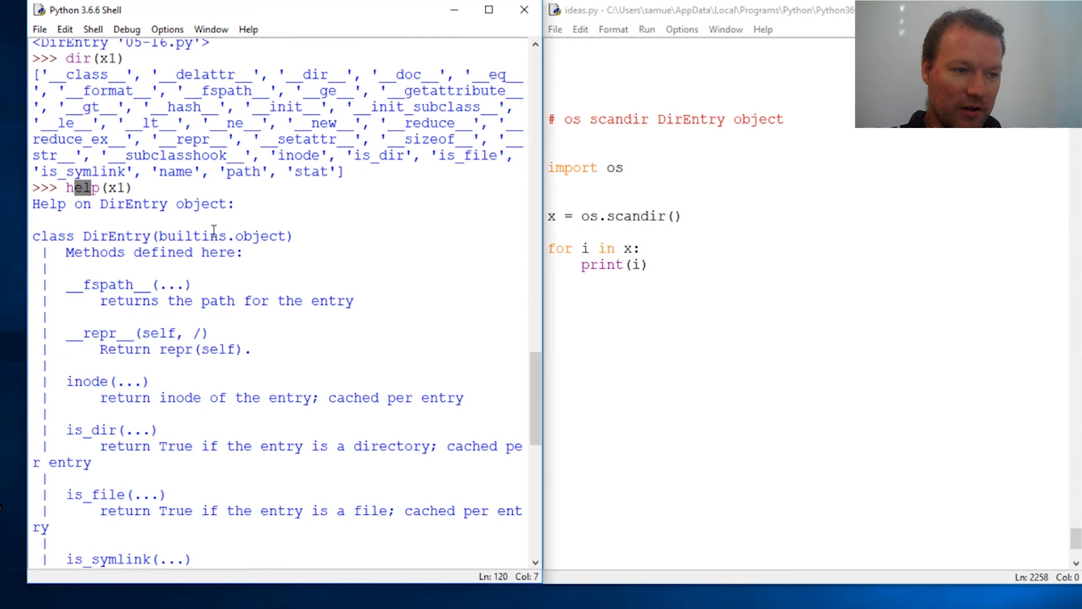